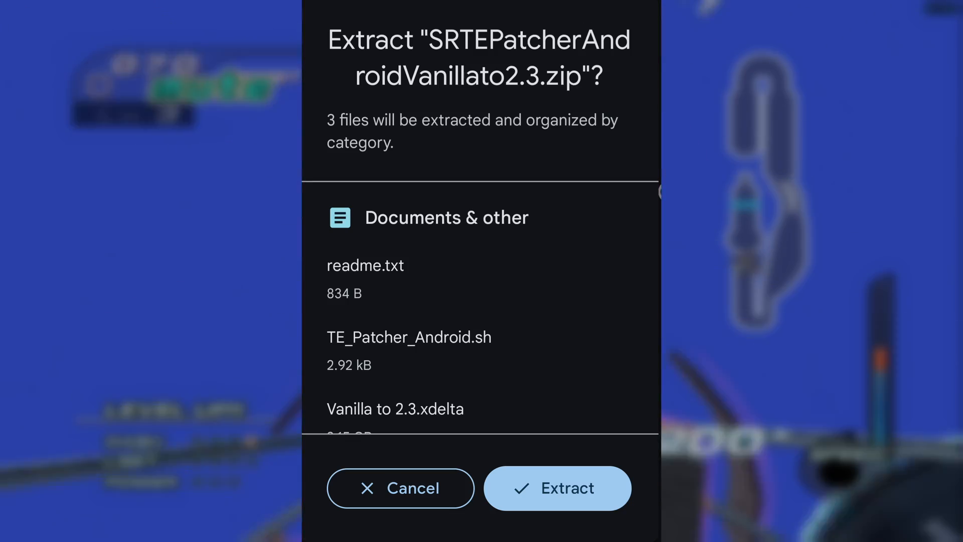
# Step: Extract the patcher zip's three files, then point Termux's main repository at the USA primary host
pyautogui.click(556, 488)
pyautogui.write('termux-')
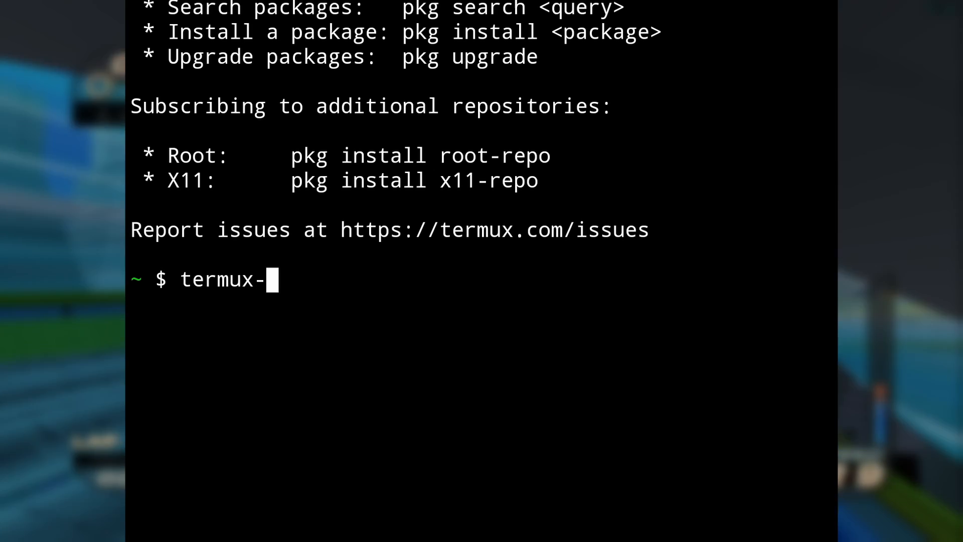
pyautogui.write('setup-stora')
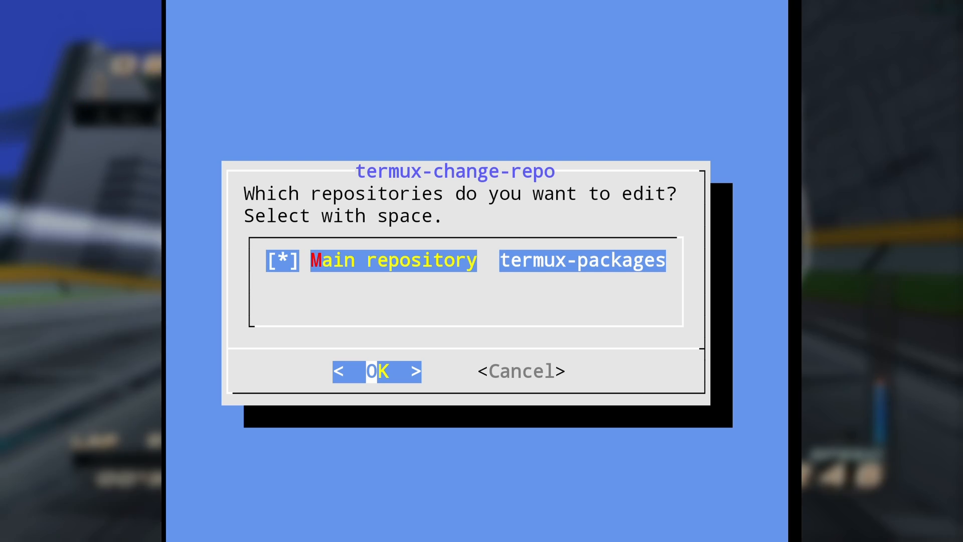
pyautogui.click(376, 371)
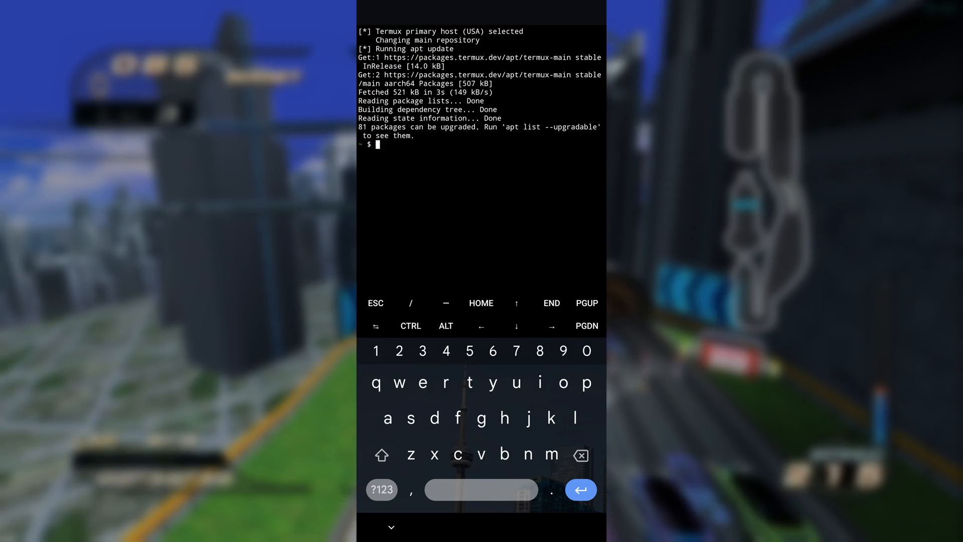